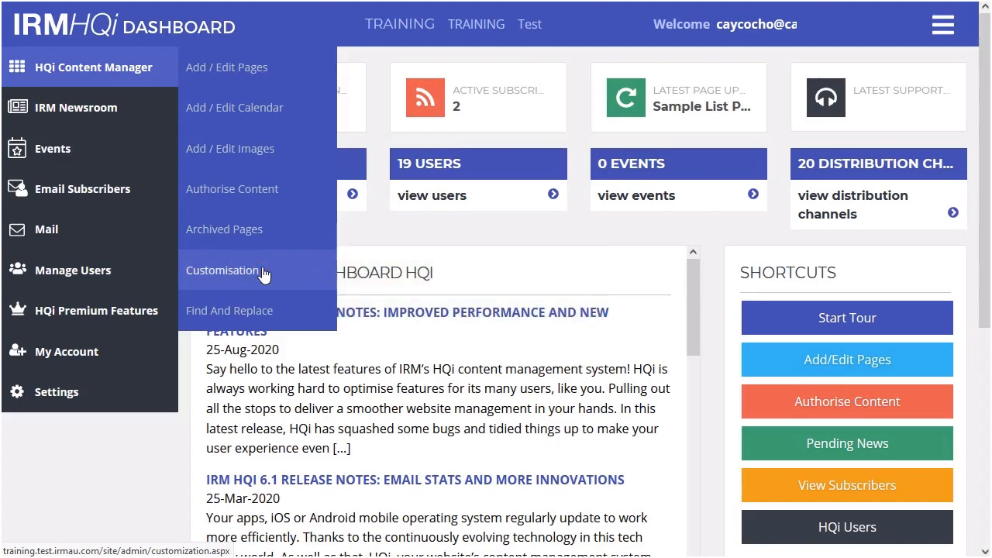
Step: Go to the Customisation page listing the Twitter and Test Page entries
{"action": "left_click", "coordinate": [225, 270]}
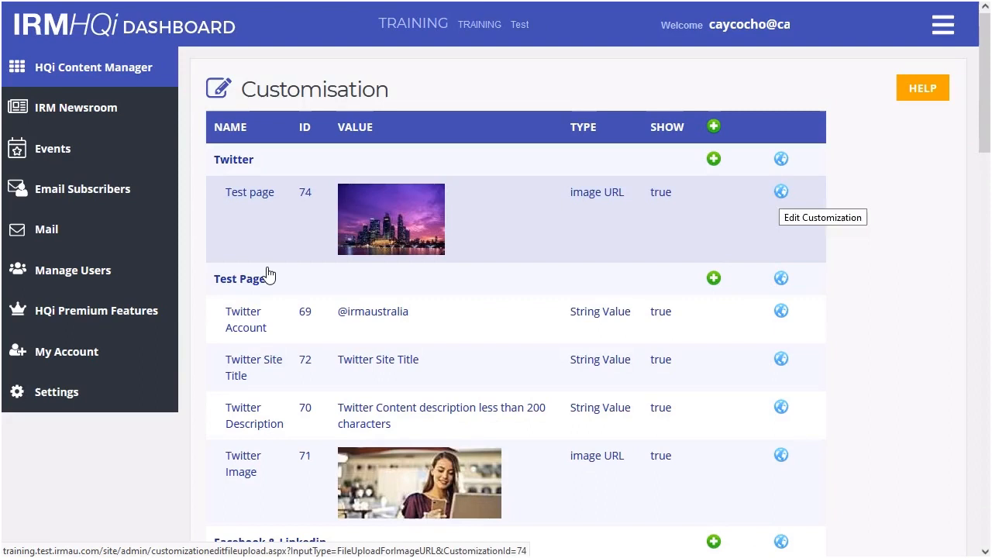
{"action": "mouse_move", "coordinate": [401, 228]}
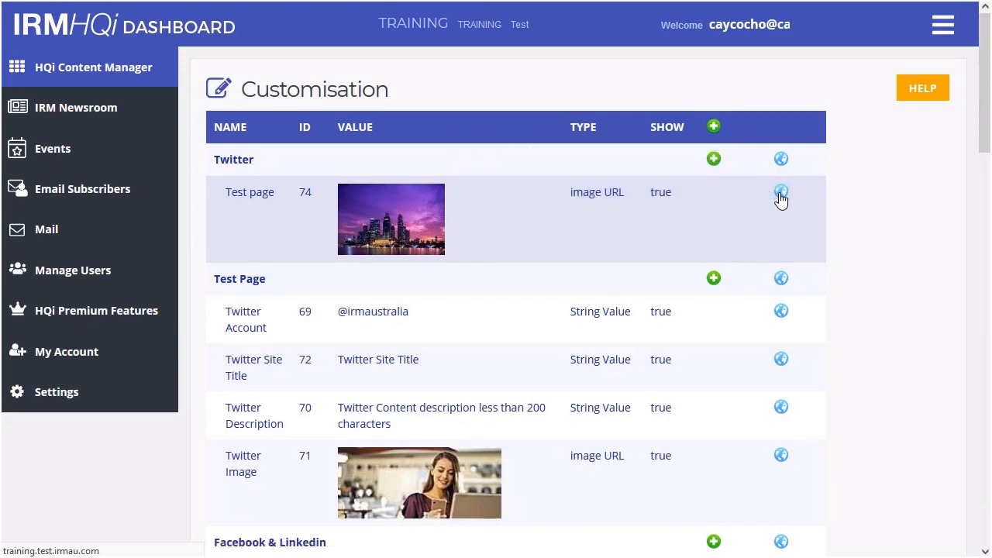
Step: Edit the Twitter 'Test page' image entry (ID 74)
{"action": "left_click", "coordinate": [781, 192]}
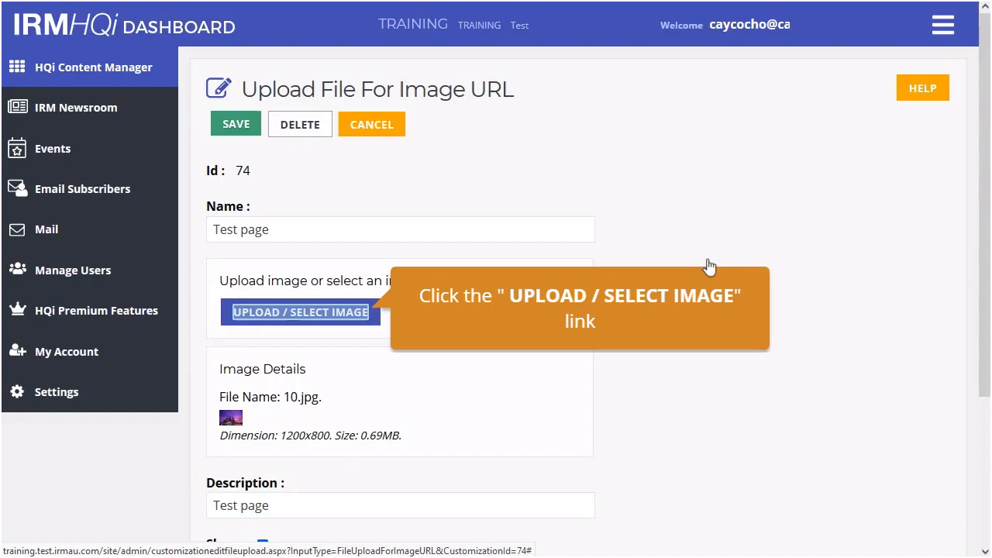
Step: Swap the city photo for the IRM logo from the image library and save
{"action": "left_click", "coordinate": [299, 311]}
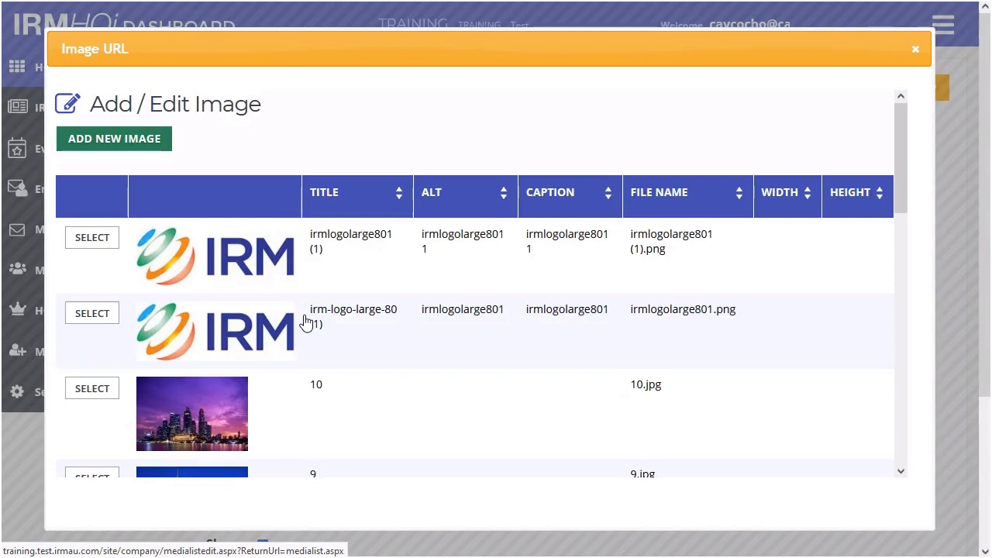
{"action": "mouse_move", "coordinate": [115, 137]}
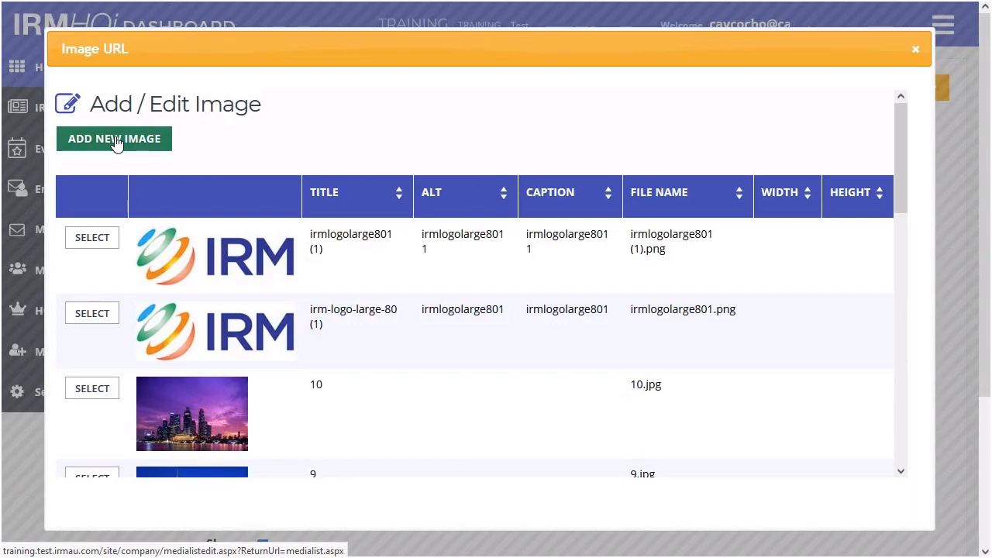
{"action": "left_click", "coordinate": [91, 237]}
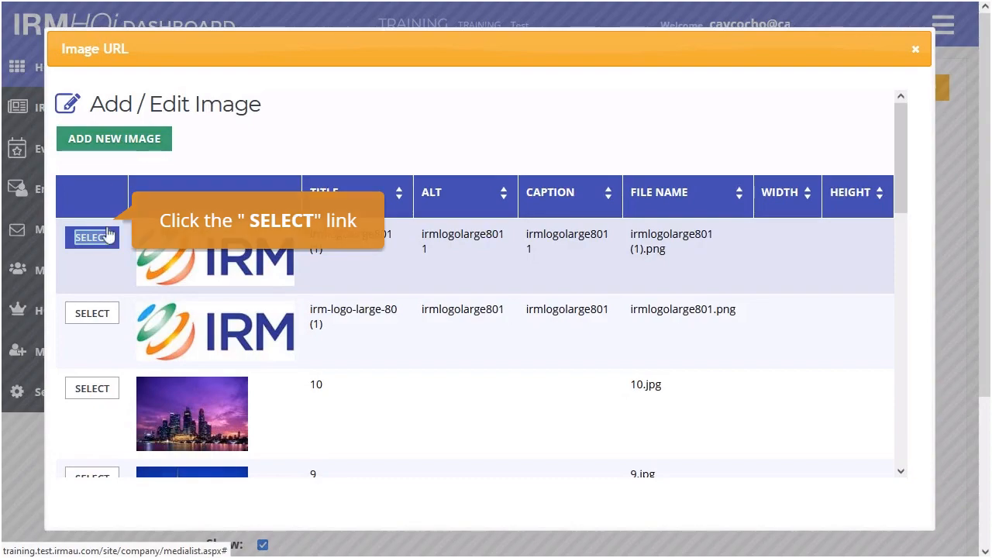
{"action": "left_click", "coordinate": [91, 235]}
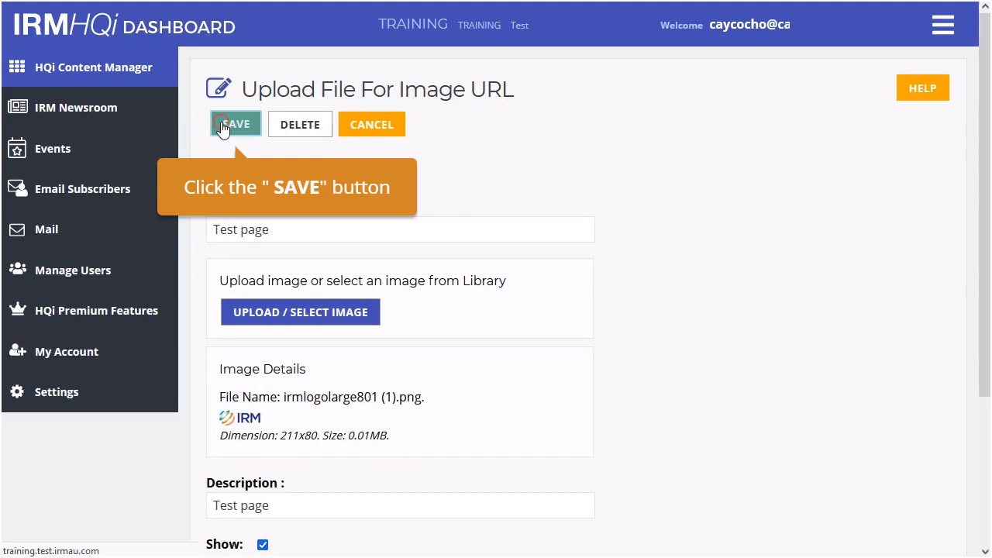
{"action": "left_click", "coordinate": [234, 124]}
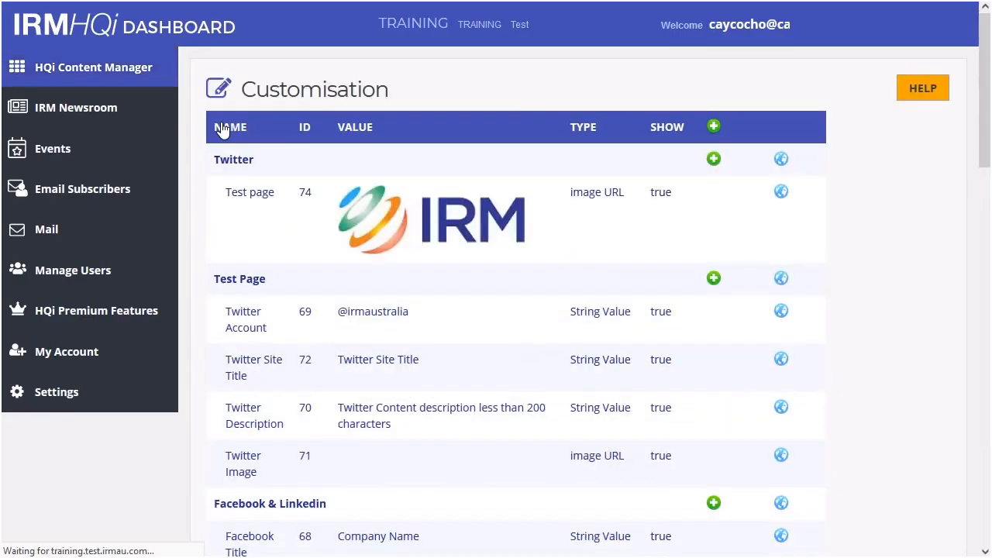